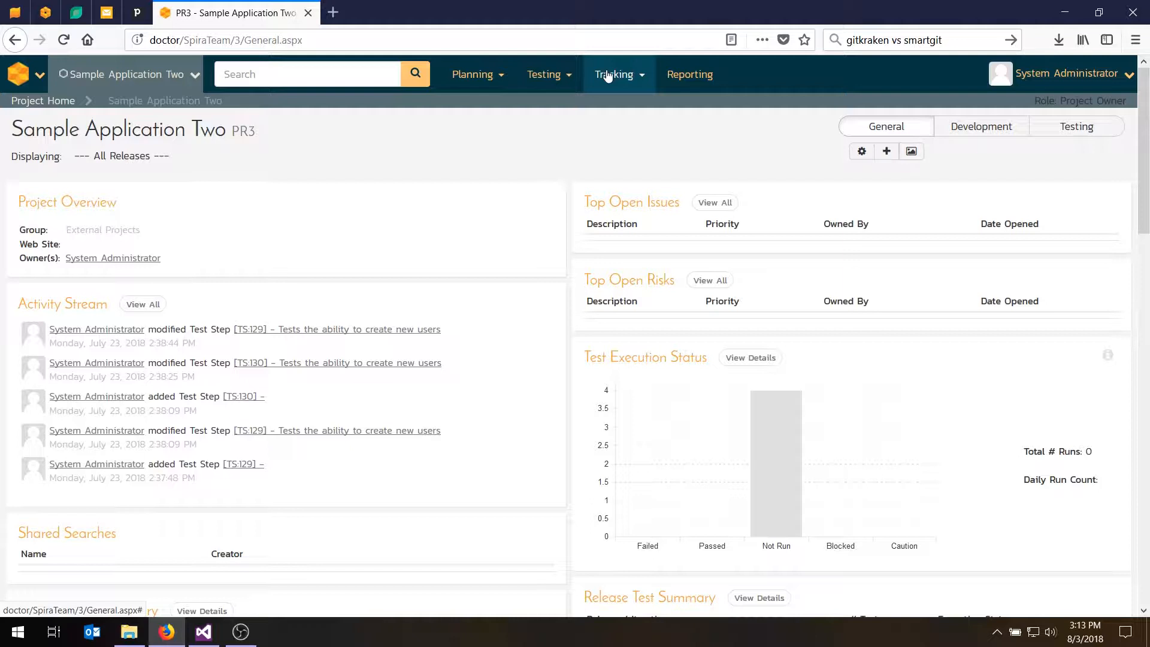
pyautogui.moveTo(620, 74)
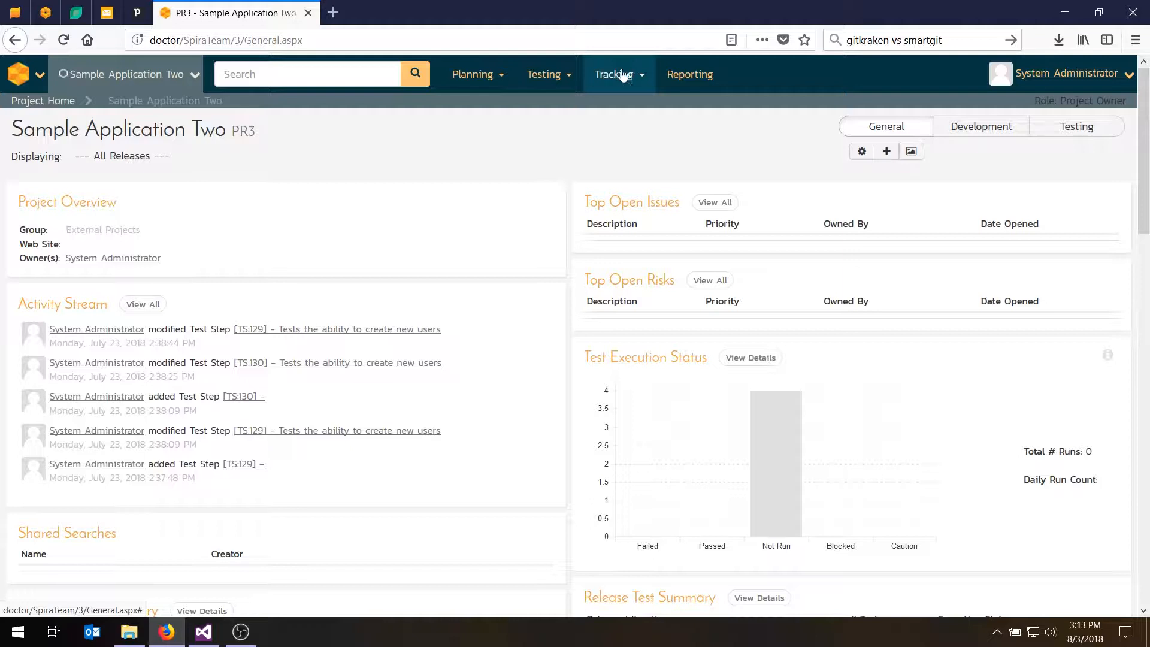
# Go to Planning Board from the Planning menu for Sample Application Two.
pyautogui.click(473, 75)
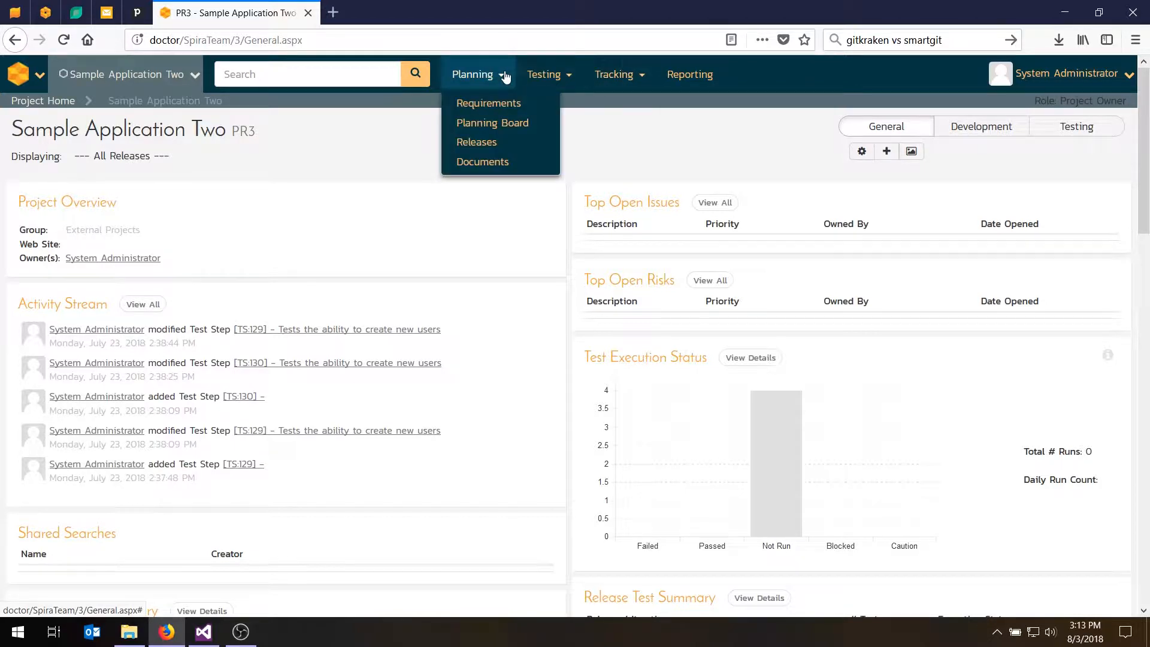
pyautogui.moveTo(493, 122)
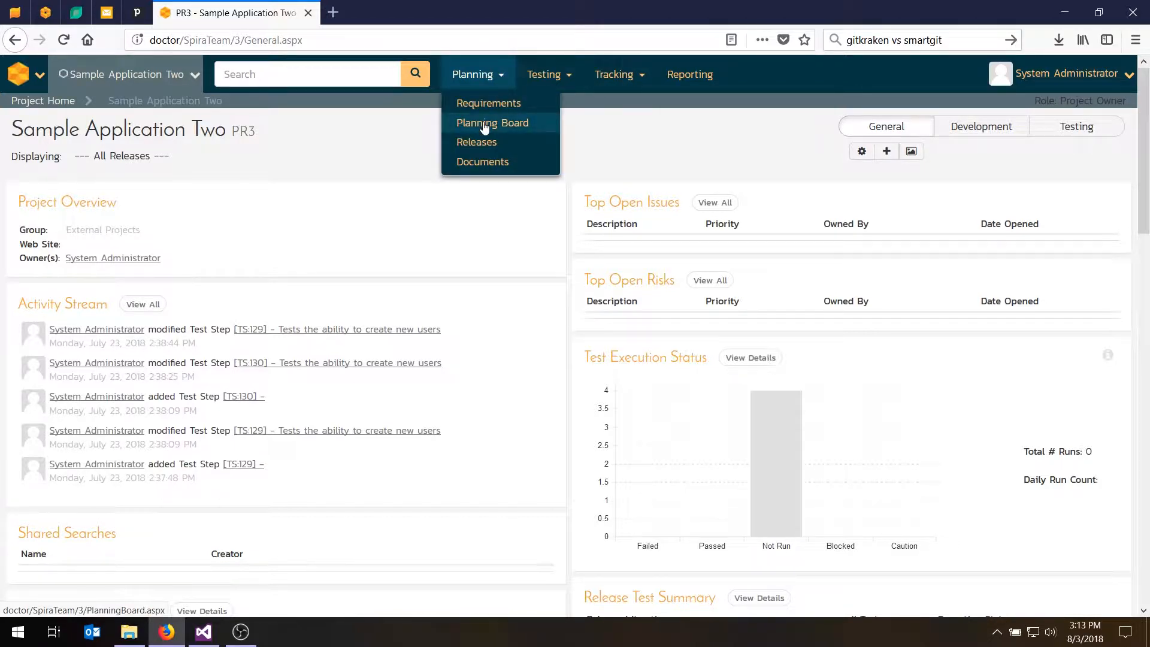
pyautogui.click(492, 122)
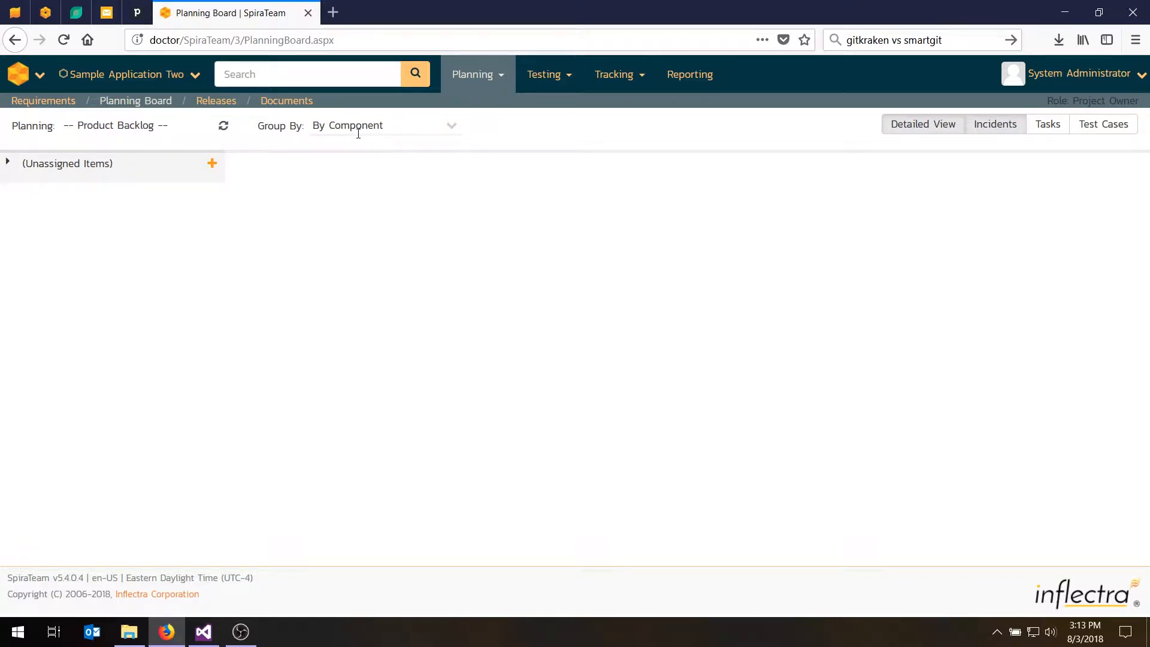
pyautogui.moveTo(220, 169)
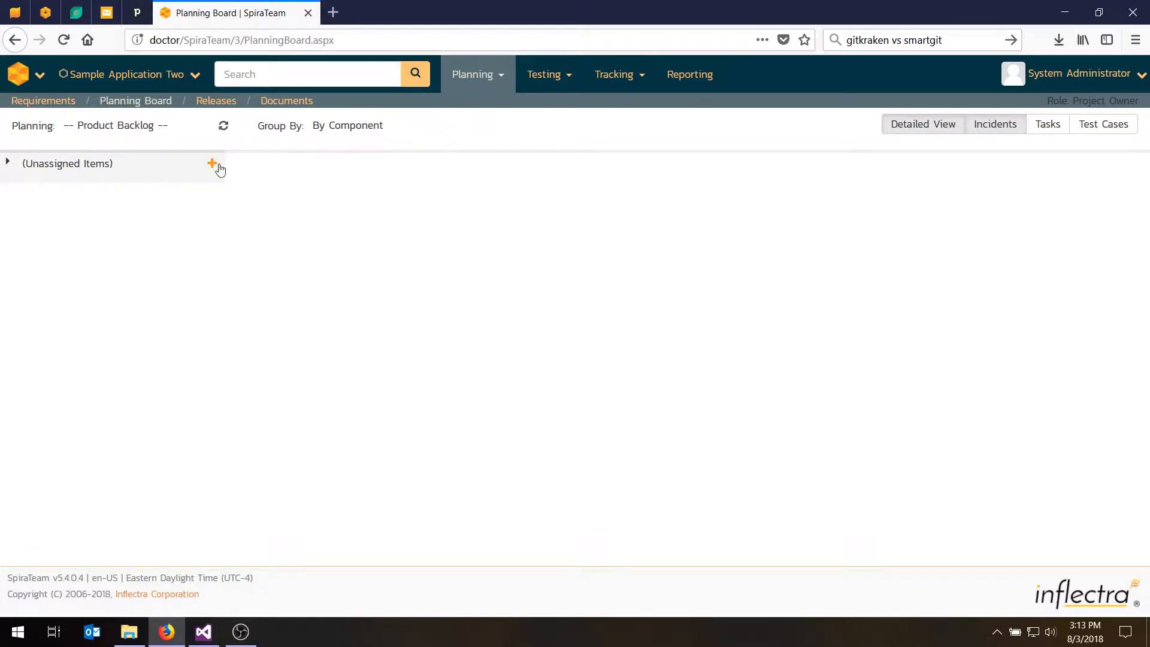
# Group the board By Priority and expand the 1 - Critical, 2 - High and 3 - Medium groups.
pyautogui.click(450, 125)
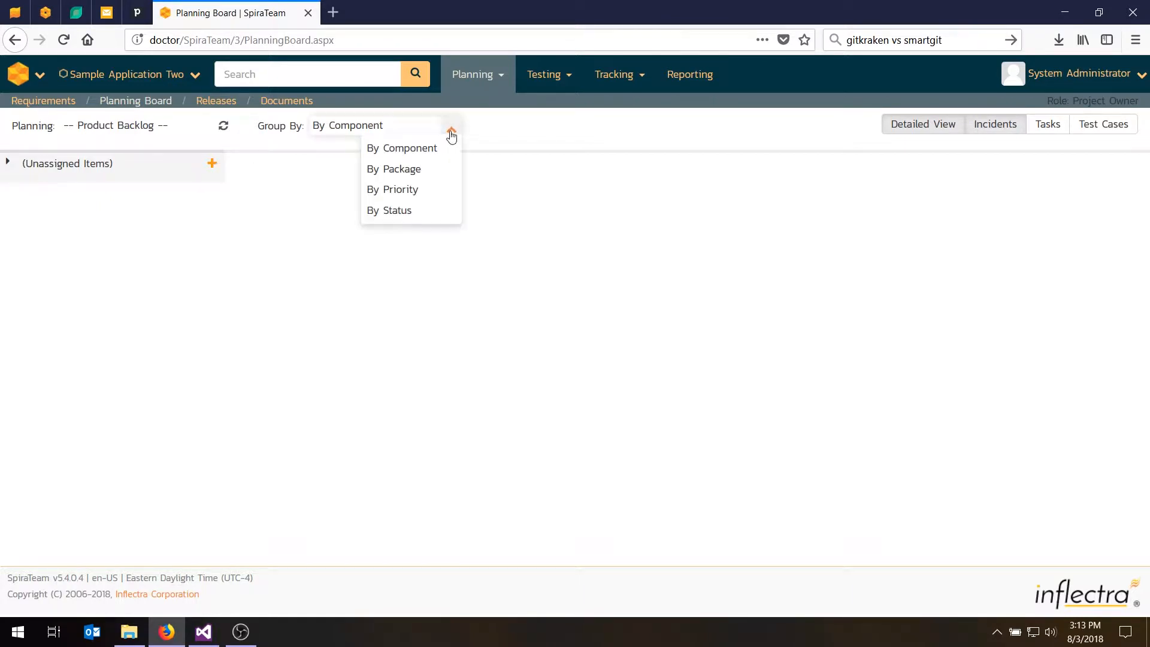
pyautogui.moveTo(392, 190)
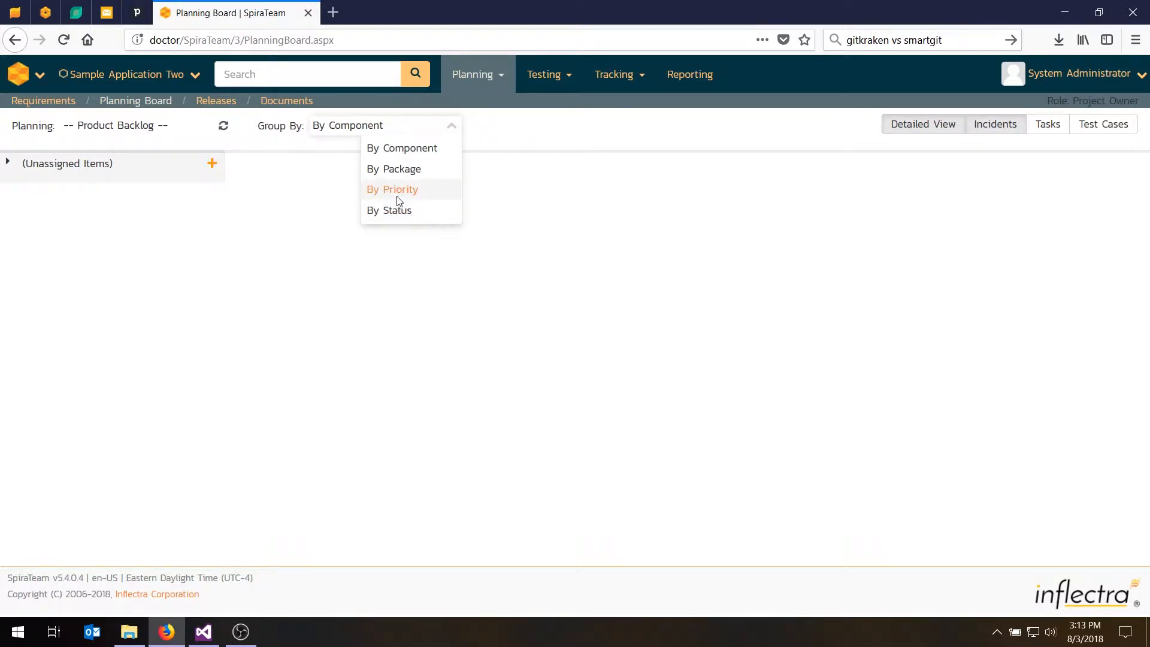
pyautogui.click(392, 190)
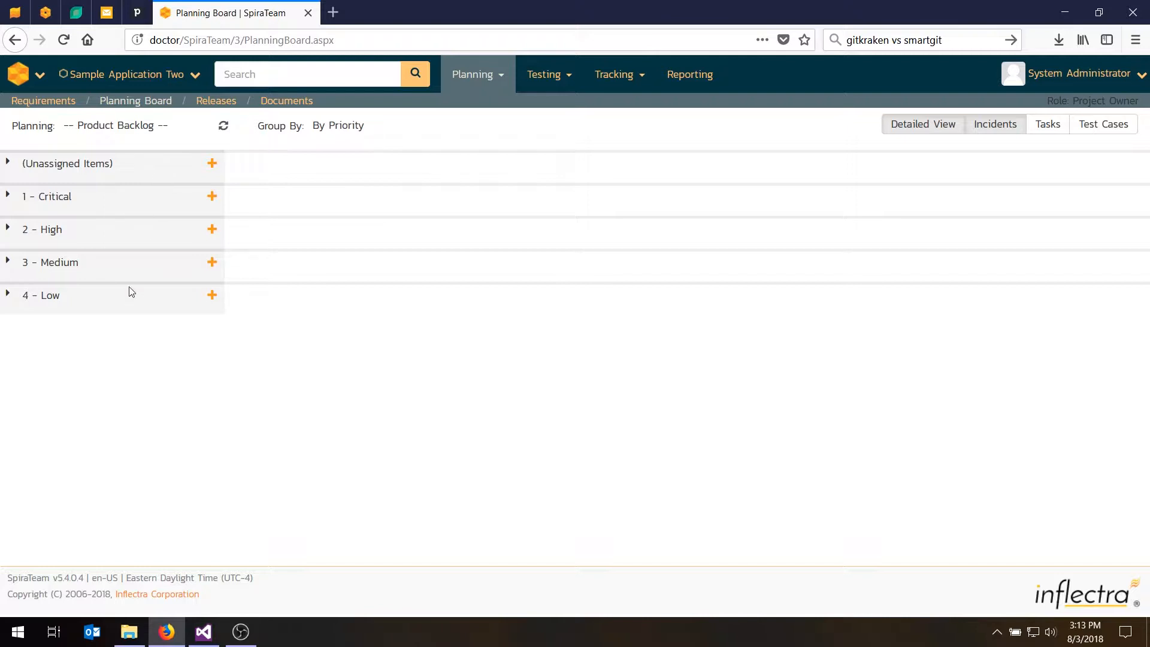
pyautogui.moveTo(95, 200)
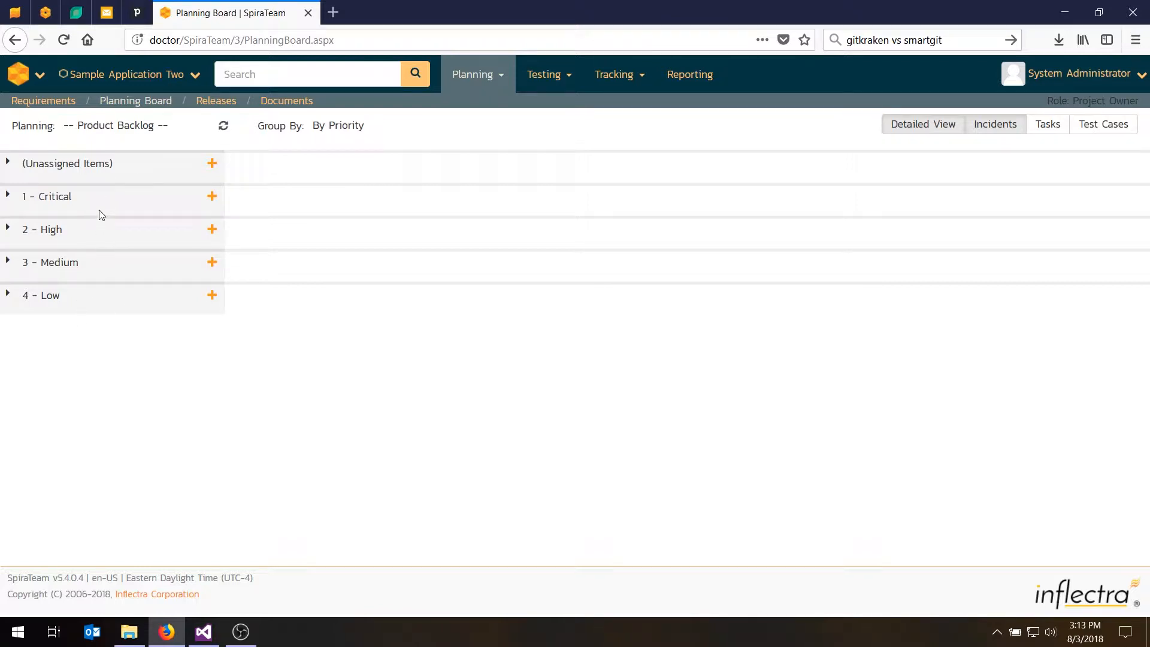
pyautogui.click(7, 196)
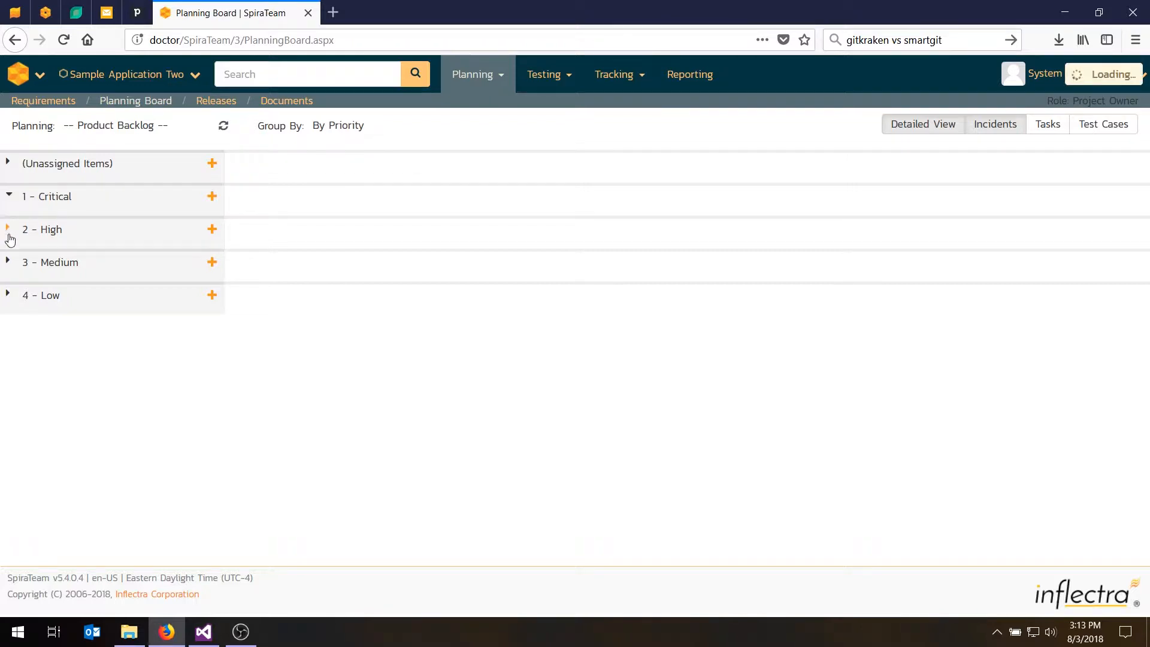
pyautogui.click(8, 229)
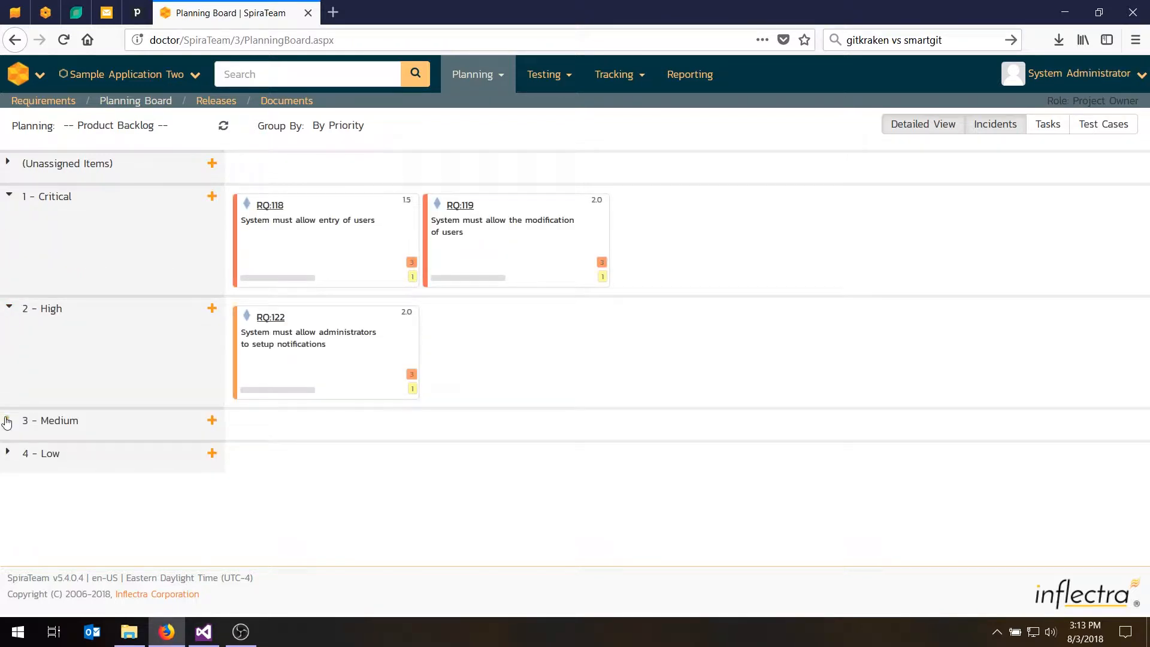
pyautogui.click(8, 421)
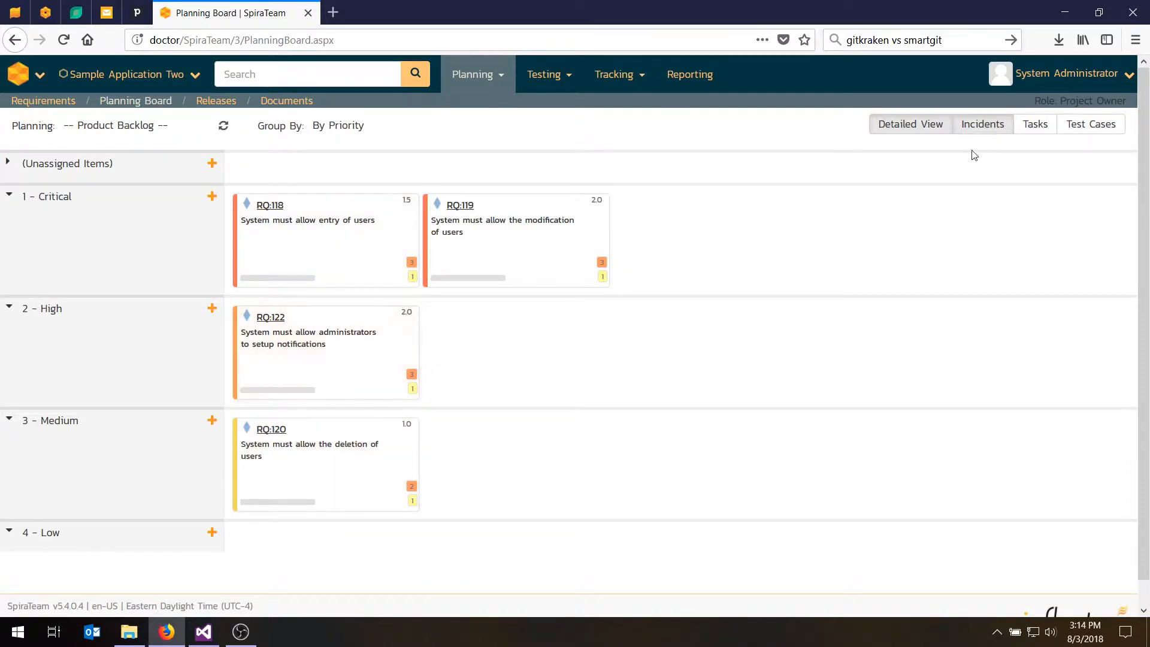
pyautogui.moveTo(954, 128)
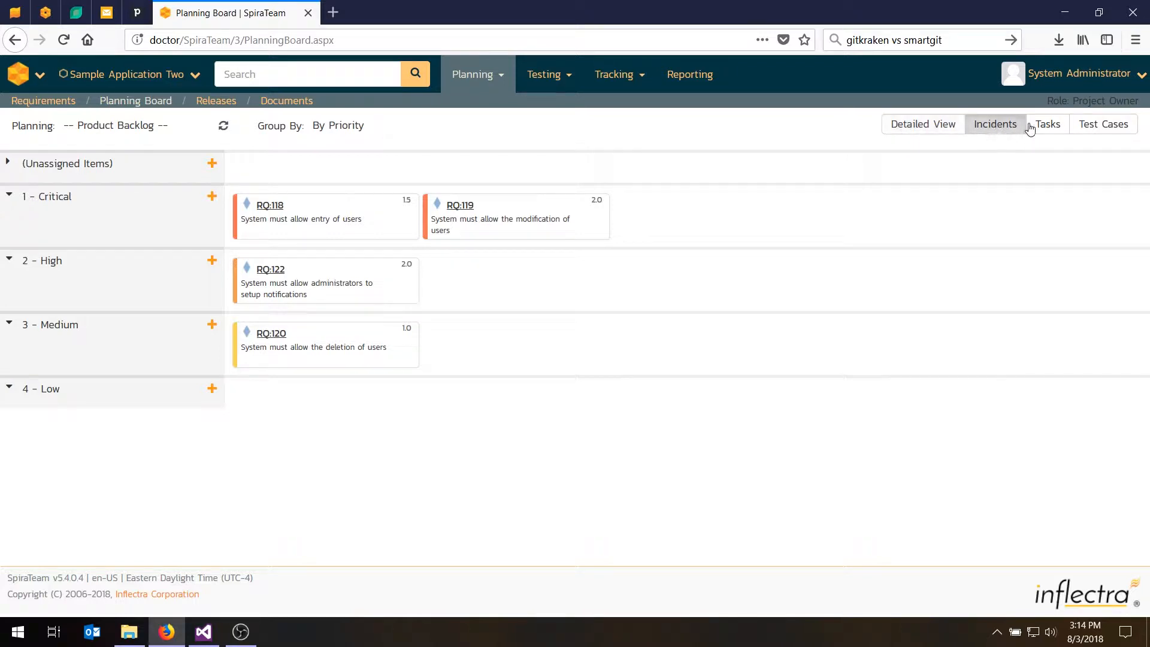
# Show linked tasks and test cases on each requirement card.
pyautogui.click(1046, 124)
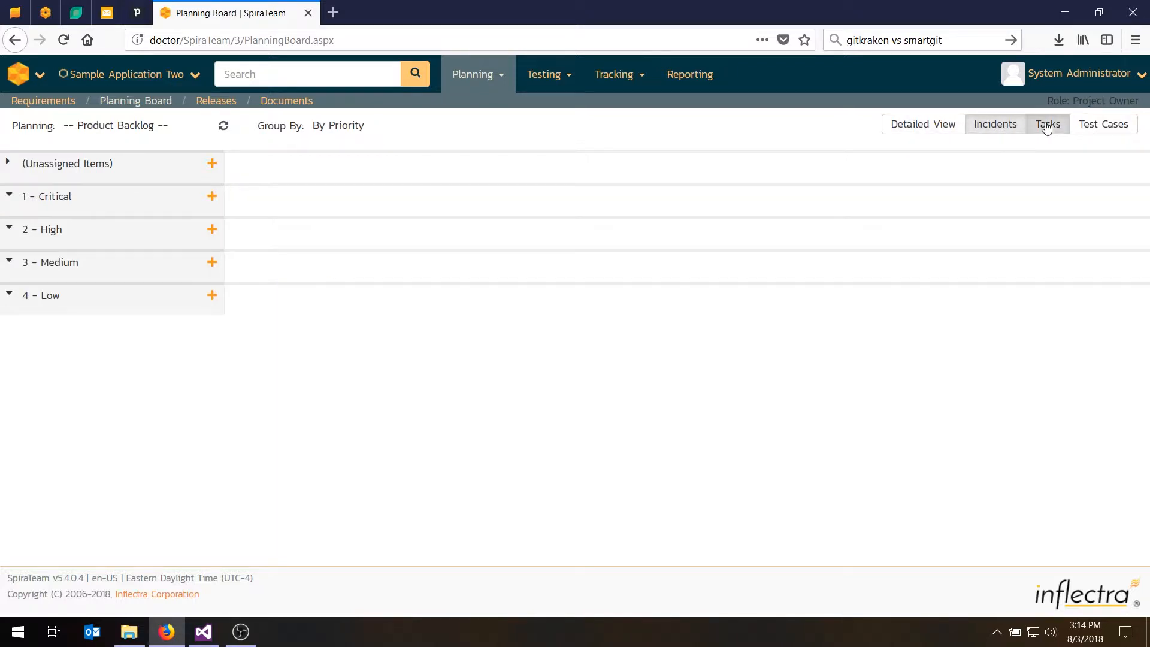
pyautogui.click(1103, 124)
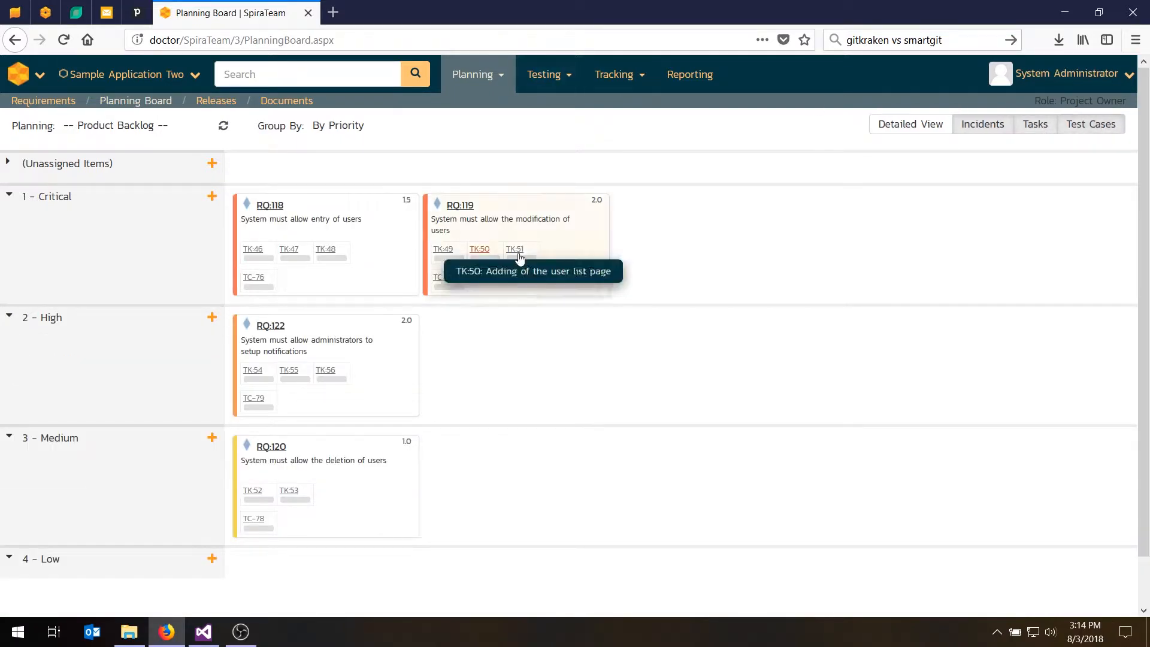
pyautogui.moveTo(443, 249)
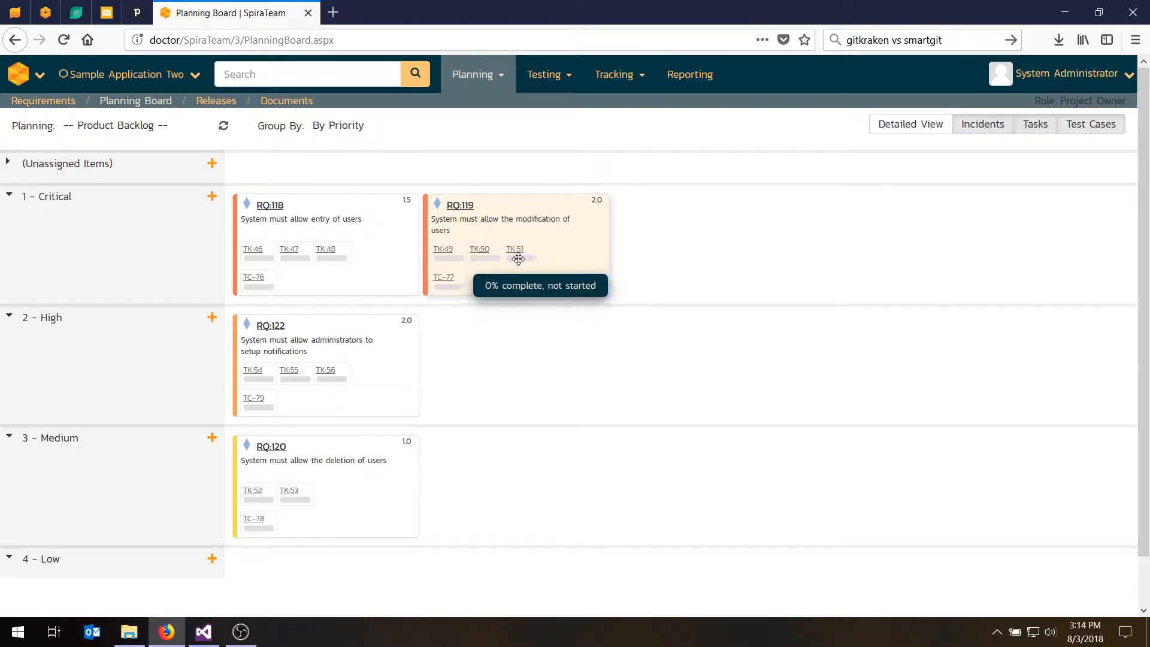
pyautogui.moveTo(487, 258)
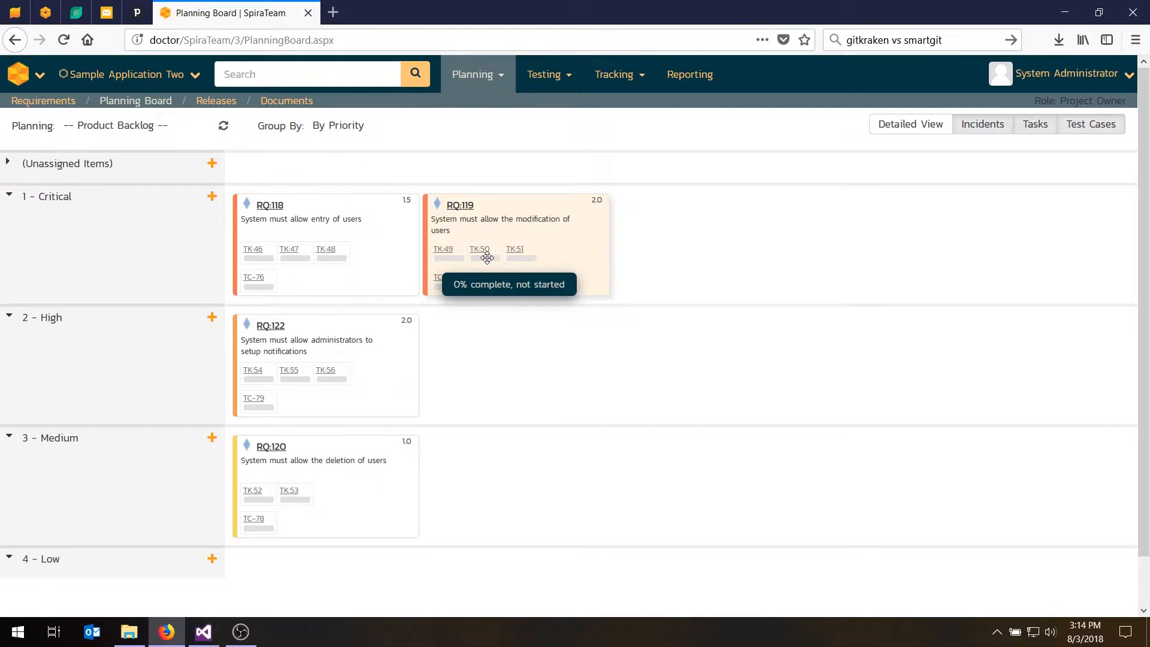
pyautogui.moveTo(443, 278)
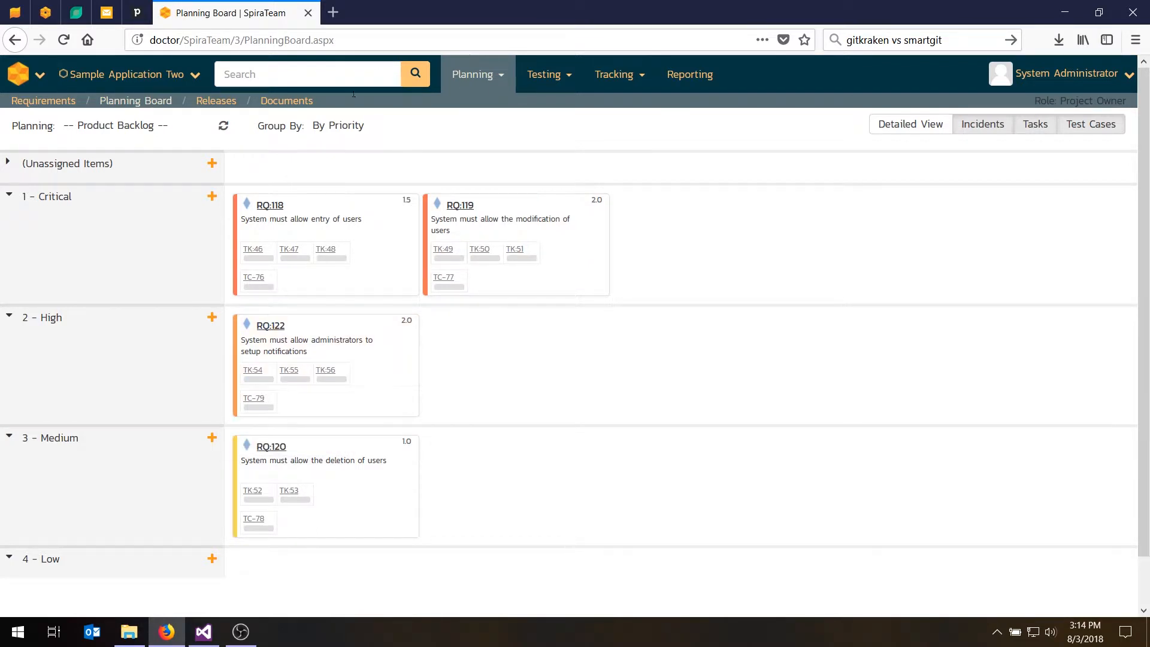
pyautogui.moveTo(284, 354)
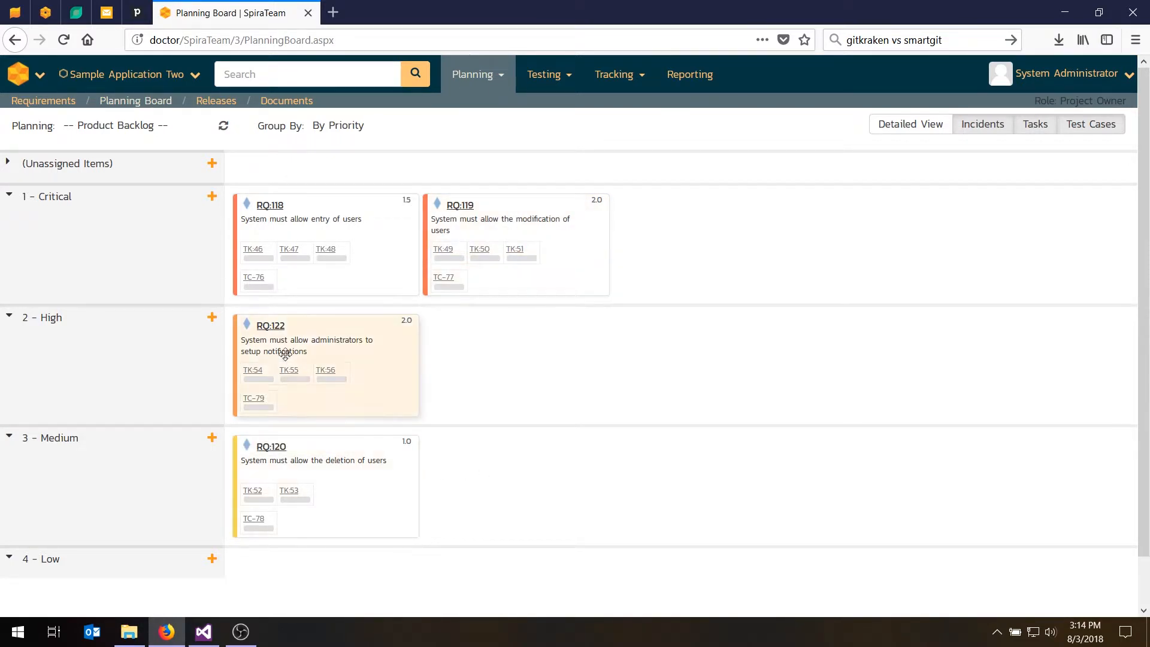
pyautogui.moveTo(710, 261)
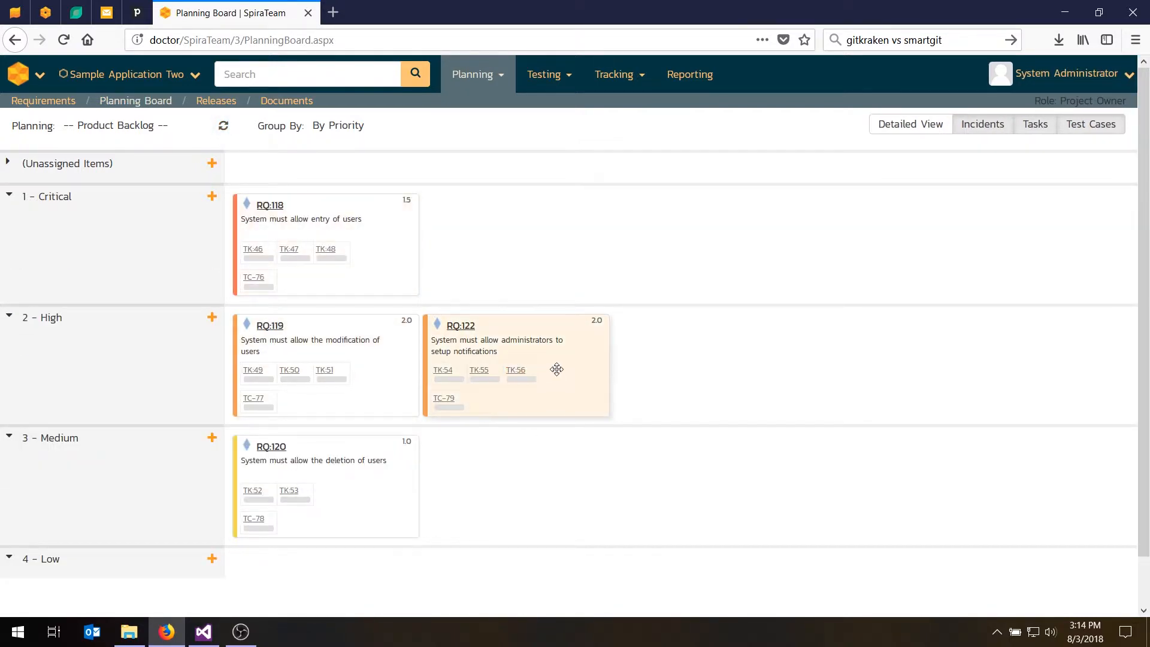
# Reload the product backlog board with the refresh icon beside the Planning selector.
pyautogui.click(224, 125)
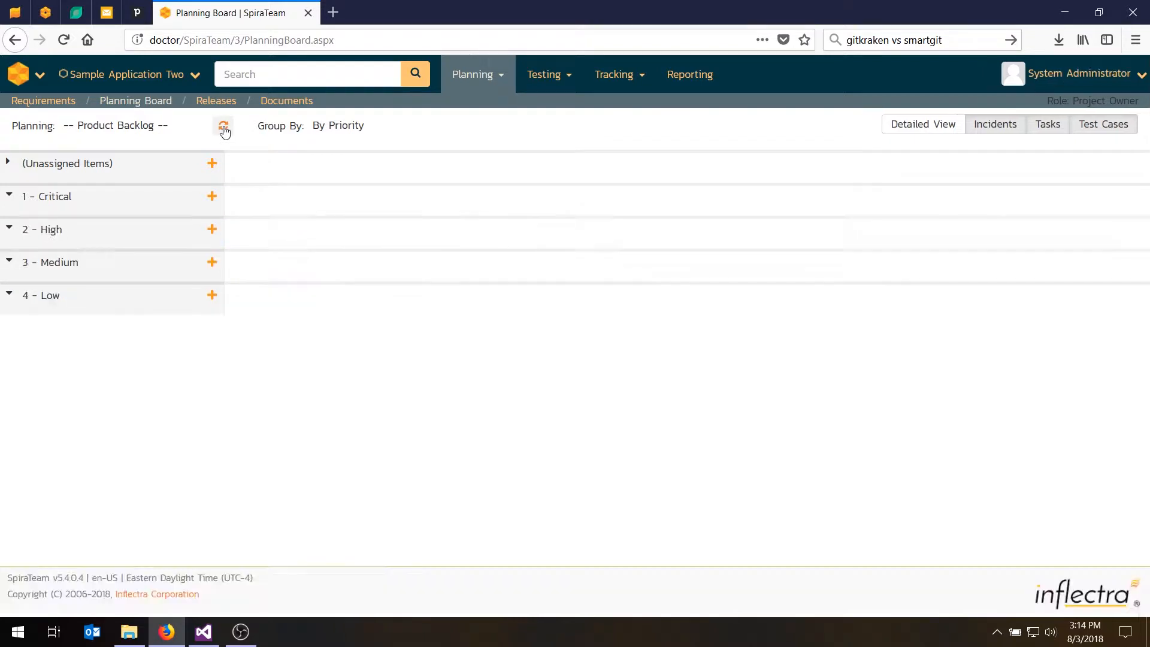
pyautogui.click(223, 126)
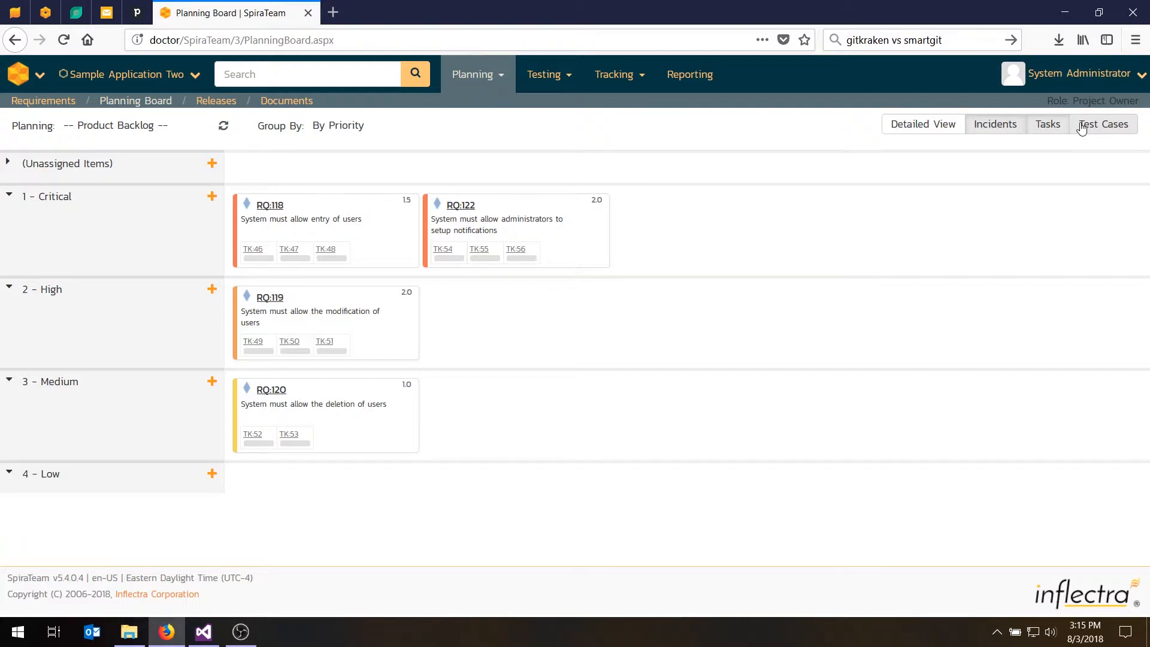
pyautogui.moveTo(223, 161)
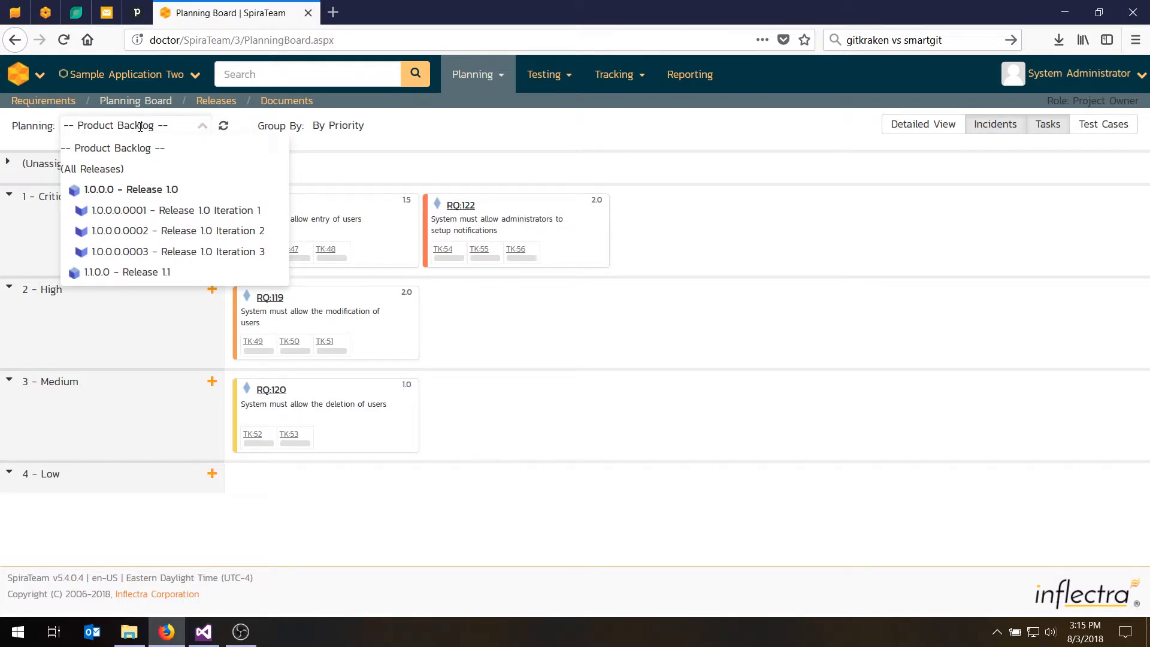
pyautogui.moveTo(130, 189)
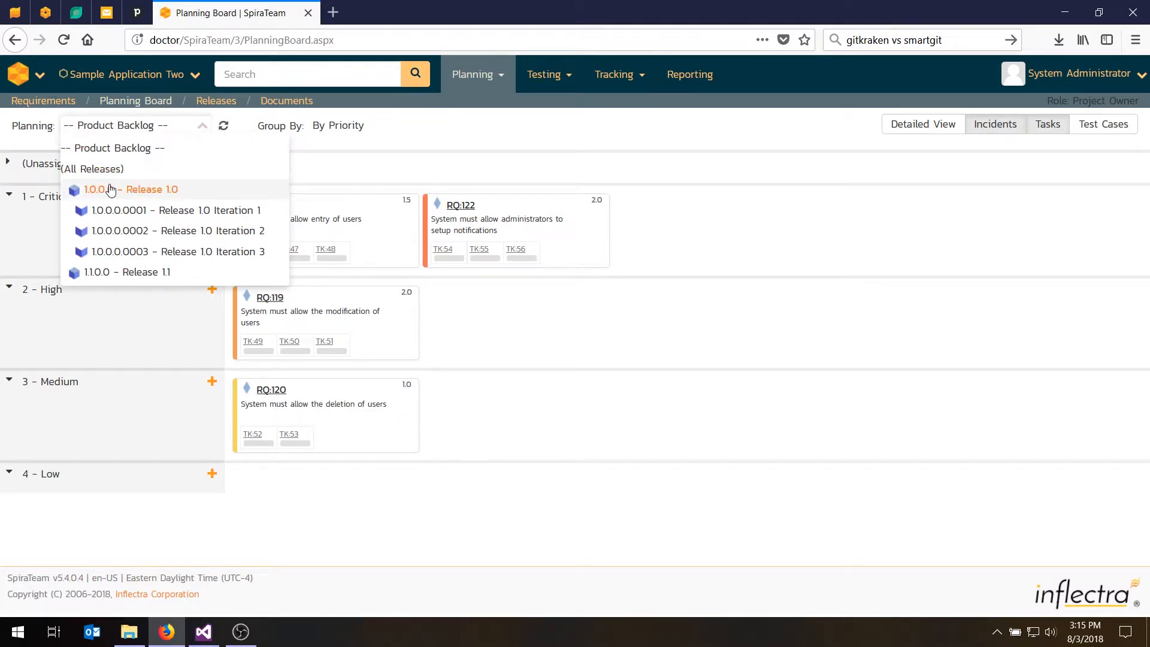
# Plan 1.0.0.0 - Release 1.0 and group the board By Iteration.
pyautogui.click(131, 190)
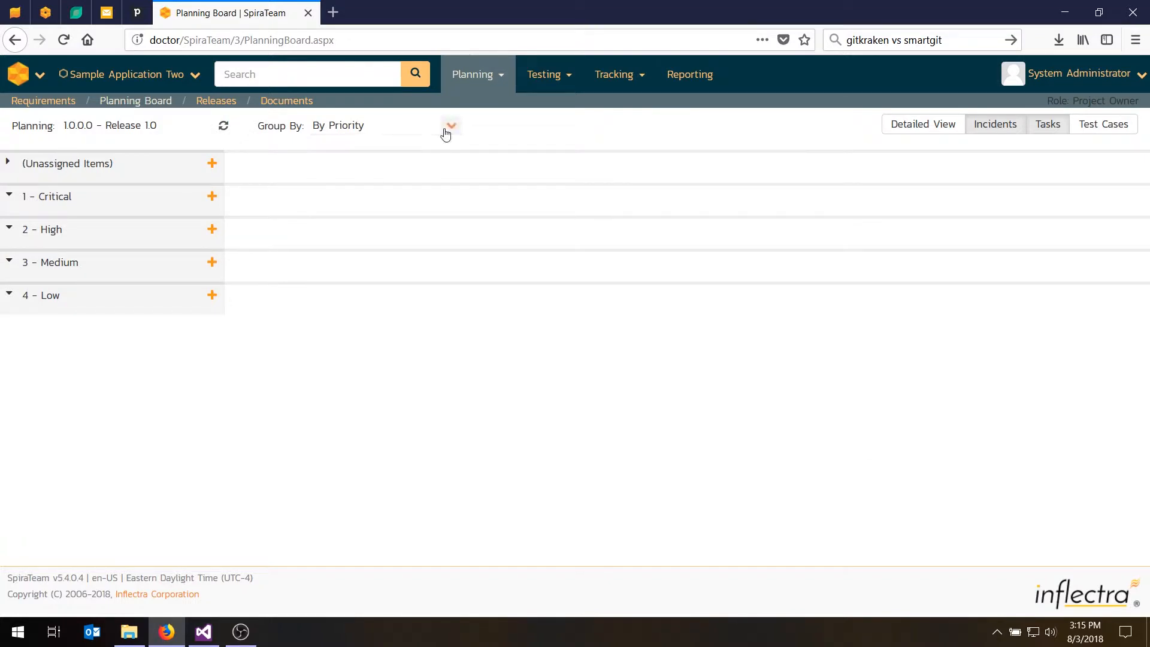
pyautogui.click(449, 125)
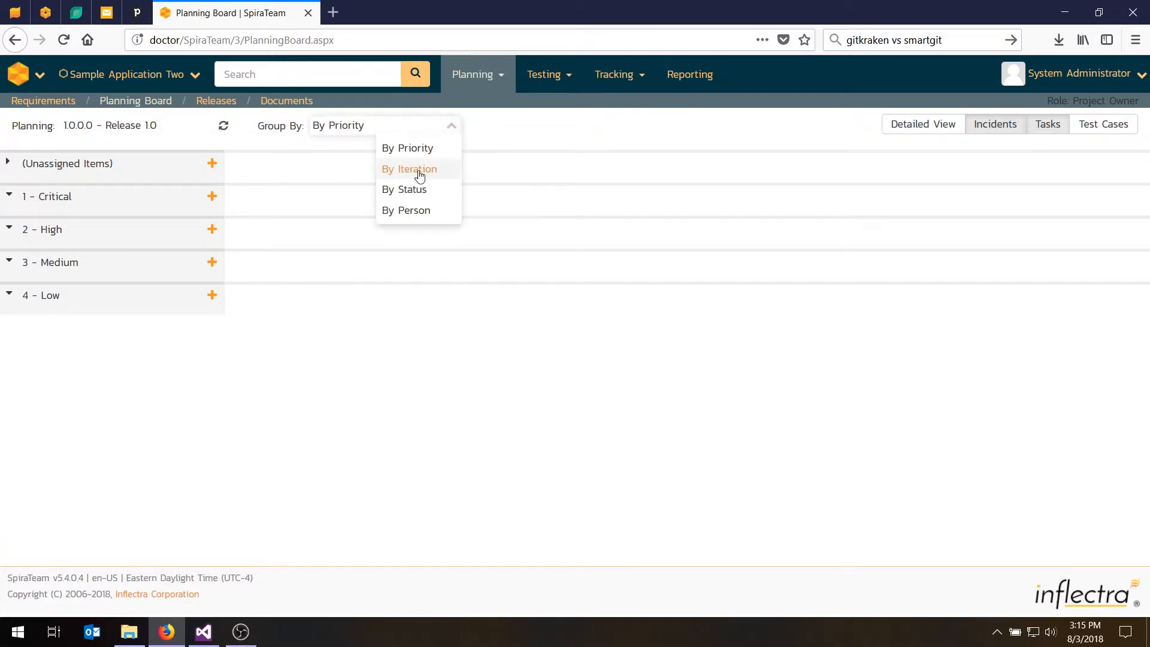
pyautogui.moveTo(418, 173)
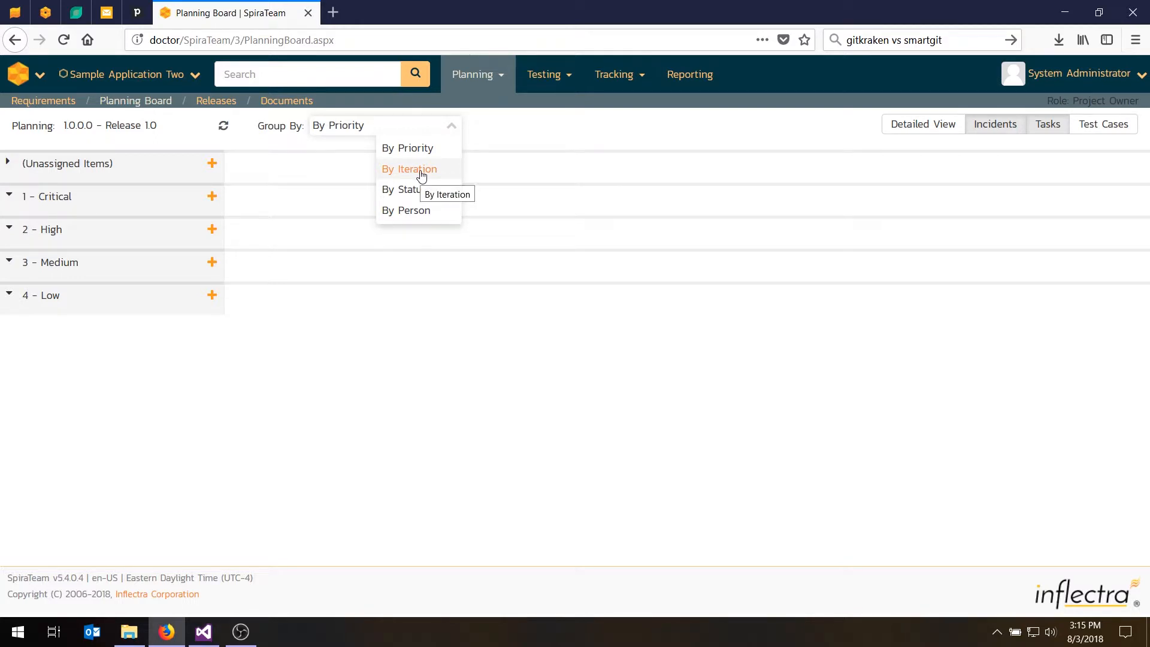
pyautogui.click(409, 169)
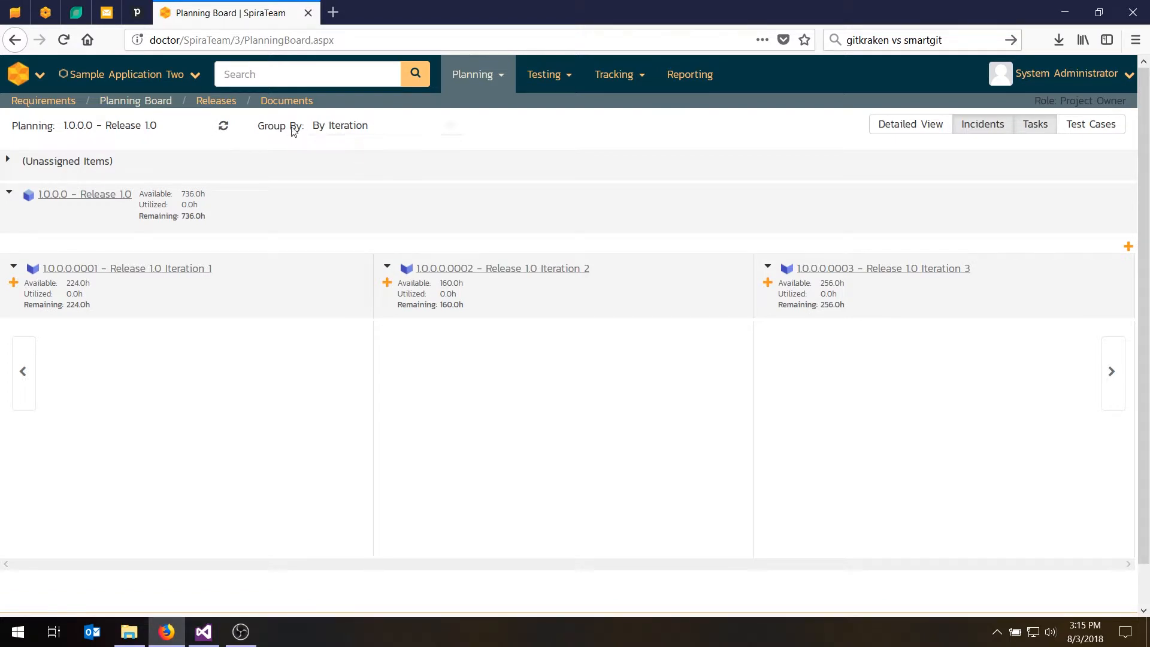
# Expand (Unassigned Items) and schedule RQ:118 and RQ:122 into Iteration 1.
pyautogui.click(7, 161)
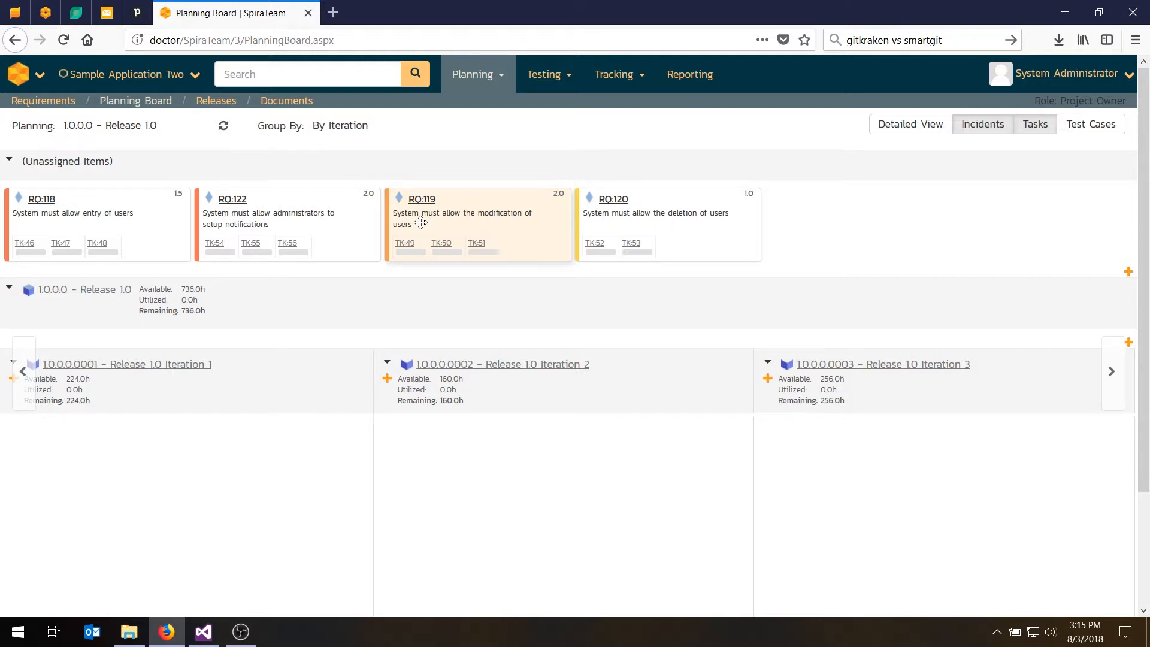
pyautogui.moveTo(151, 233)
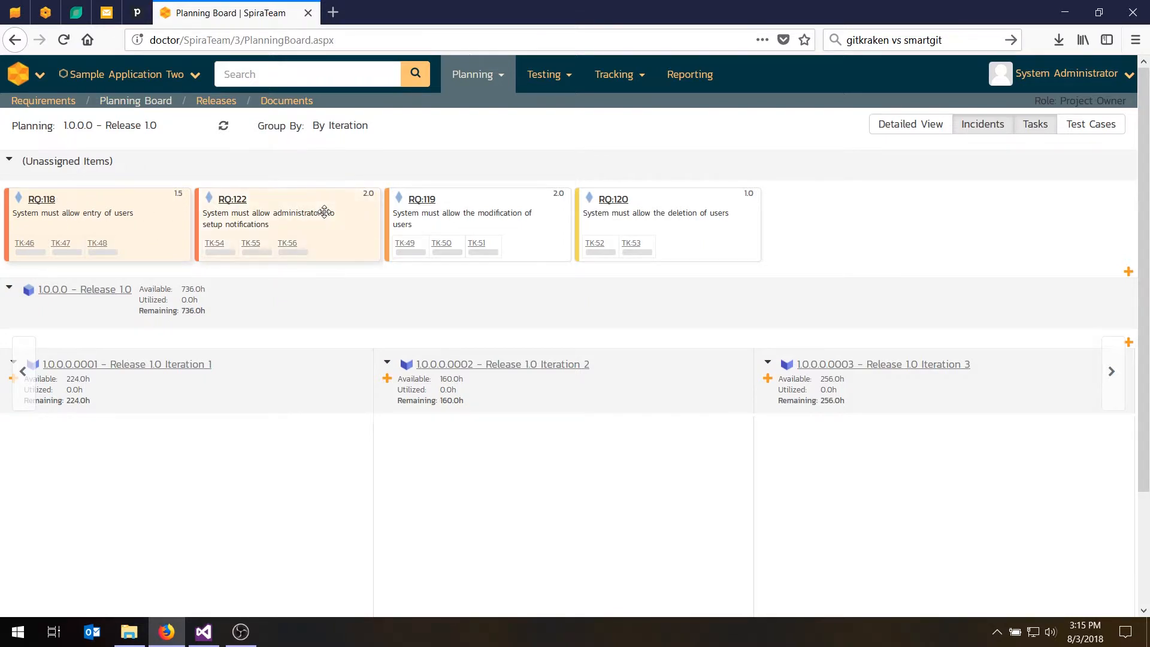
pyautogui.moveTo(341, 231)
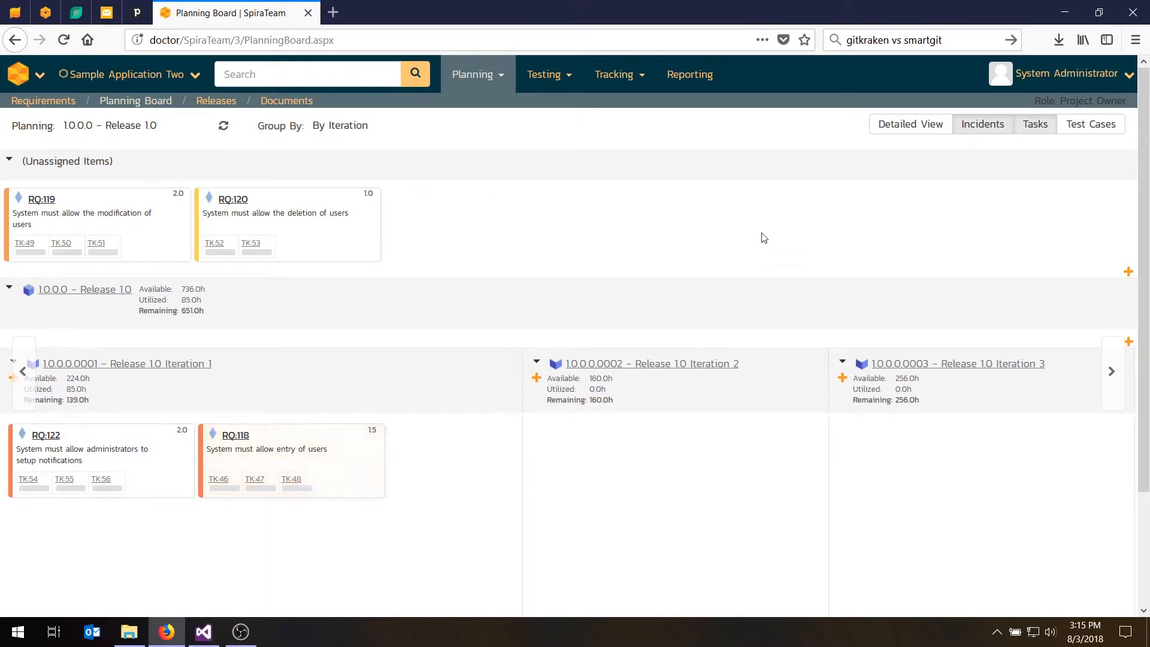
pyautogui.click(910, 123)
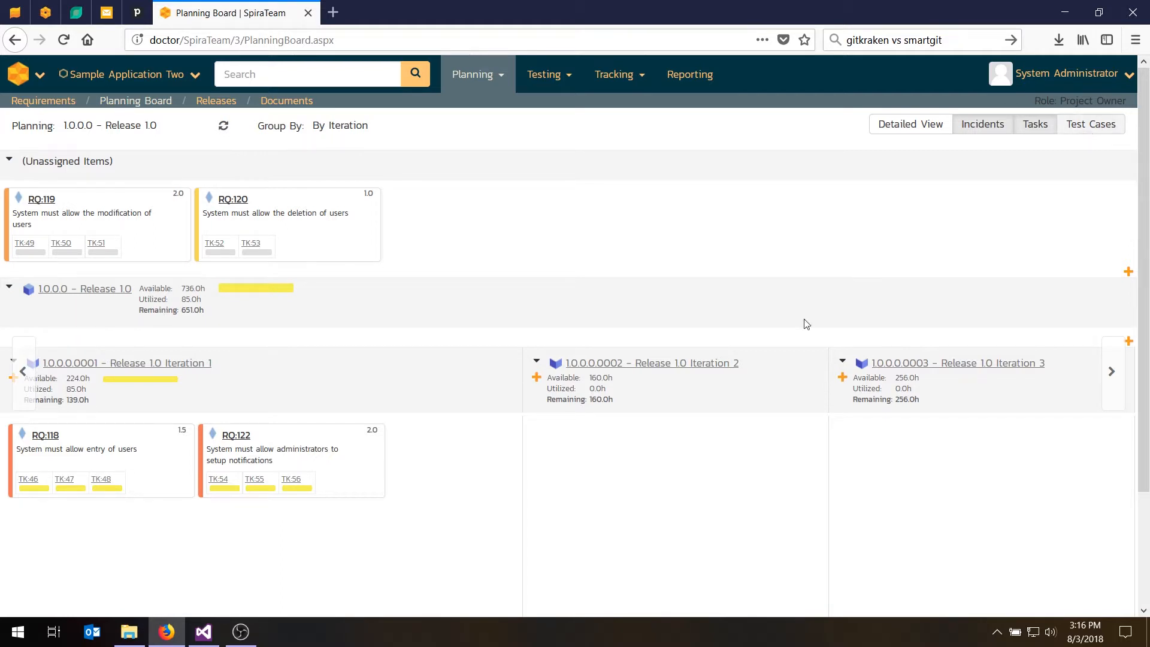
pyautogui.moveTo(1071, 389)
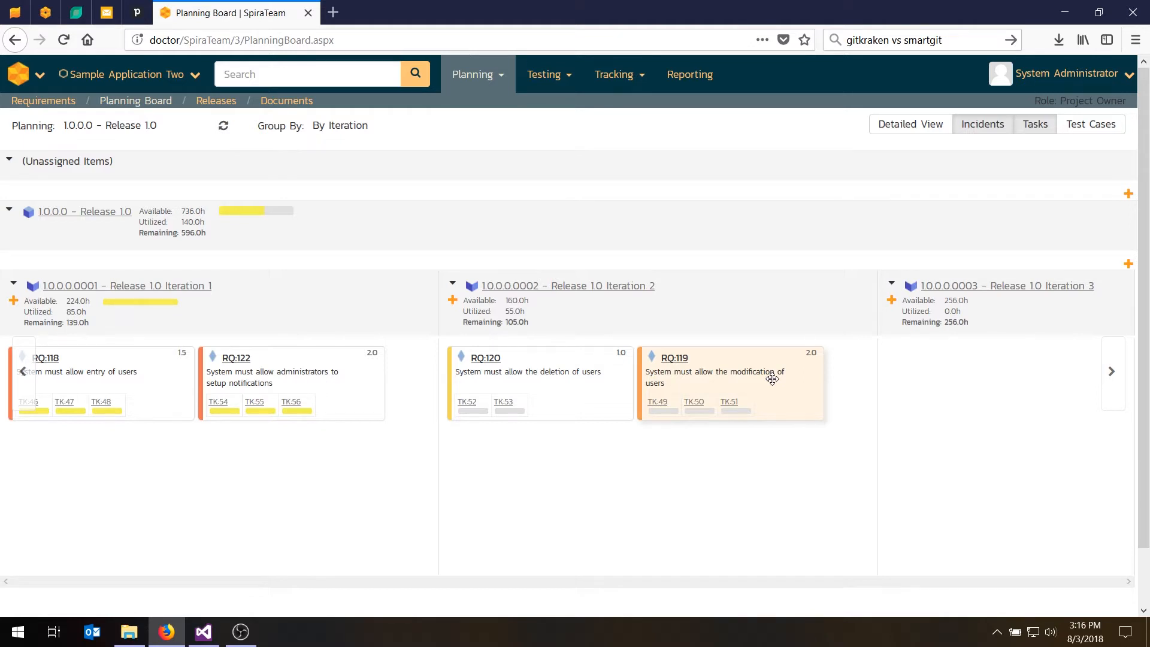
pyautogui.moveTo(99, 304)
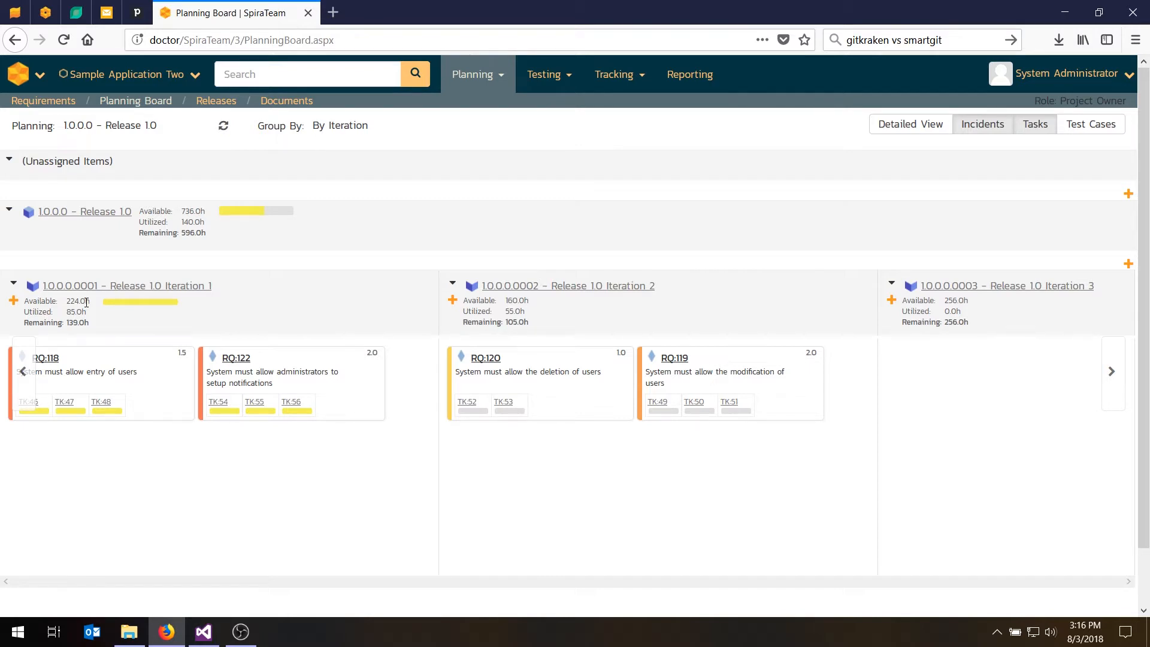
pyautogui.moveTo(298, 384)
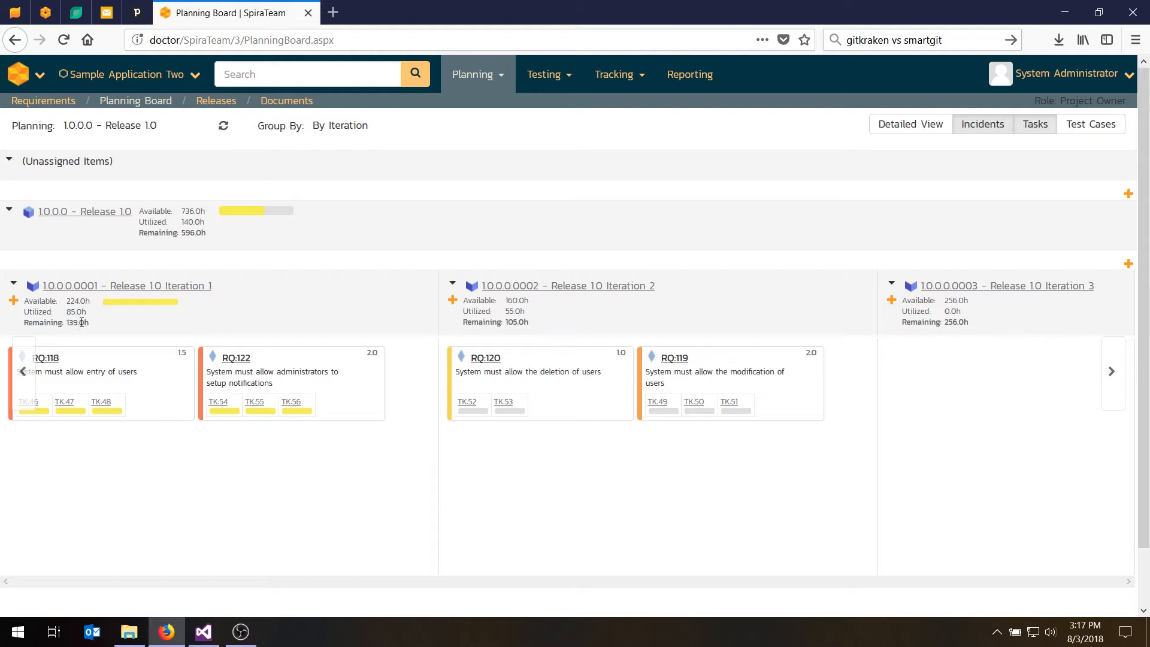
pyautogui.moveTo(255, 210)
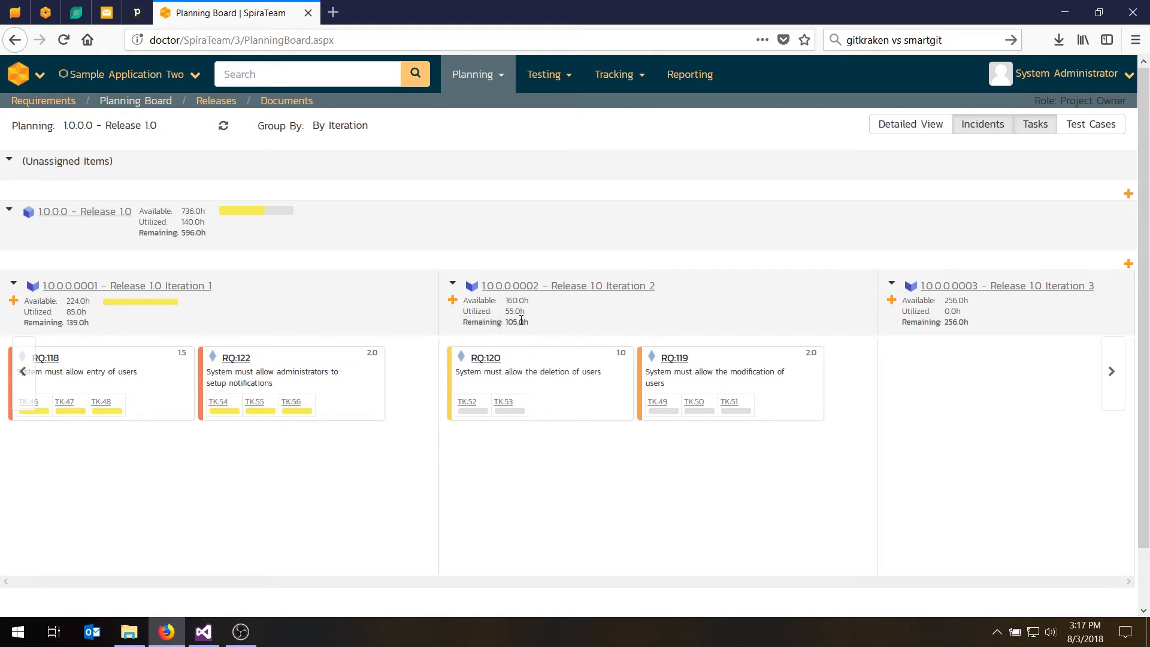
pyautogui.moveTo(472, 412)
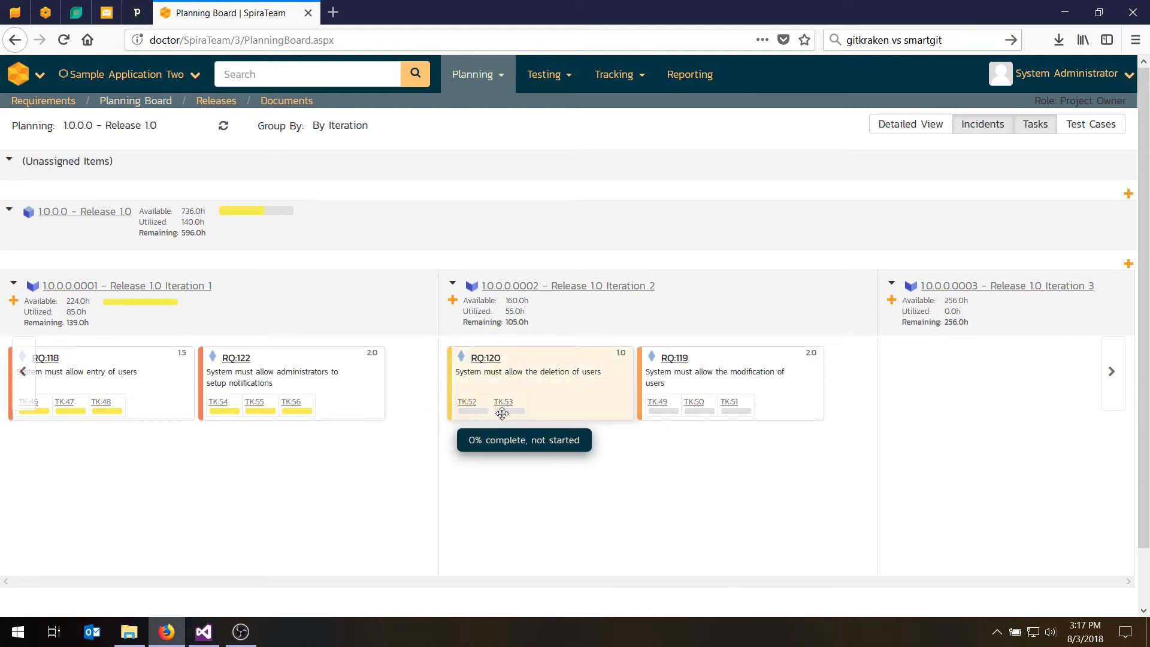
pyautogui.moveTo(293, 409)
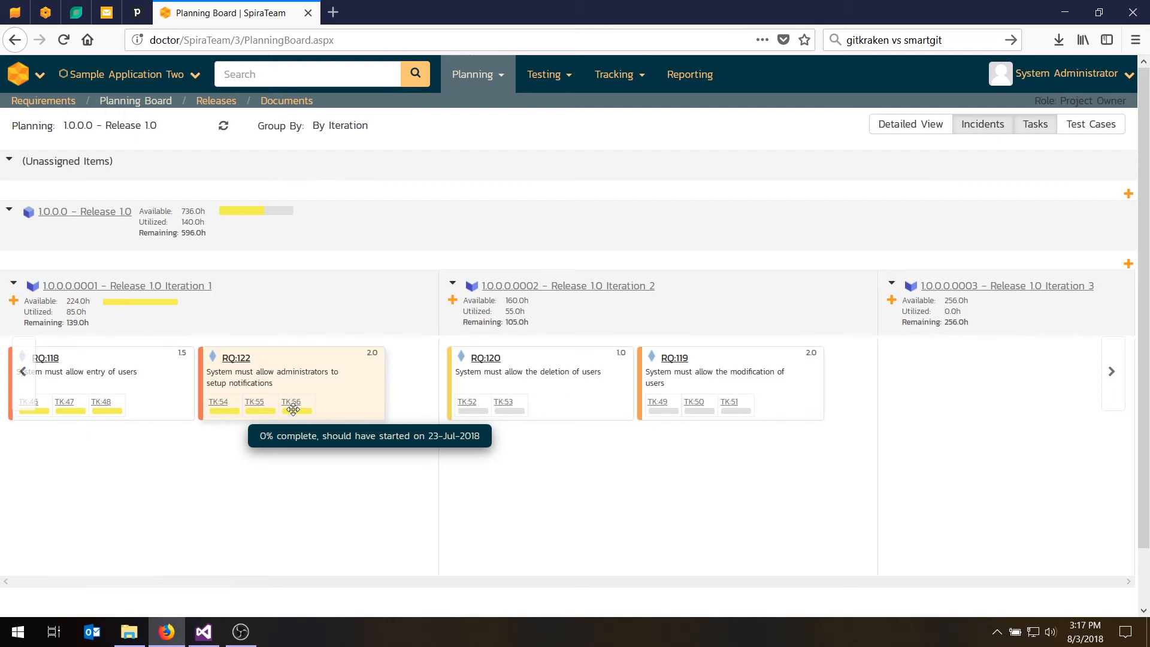
pyautogui.moveTo(285, 223)
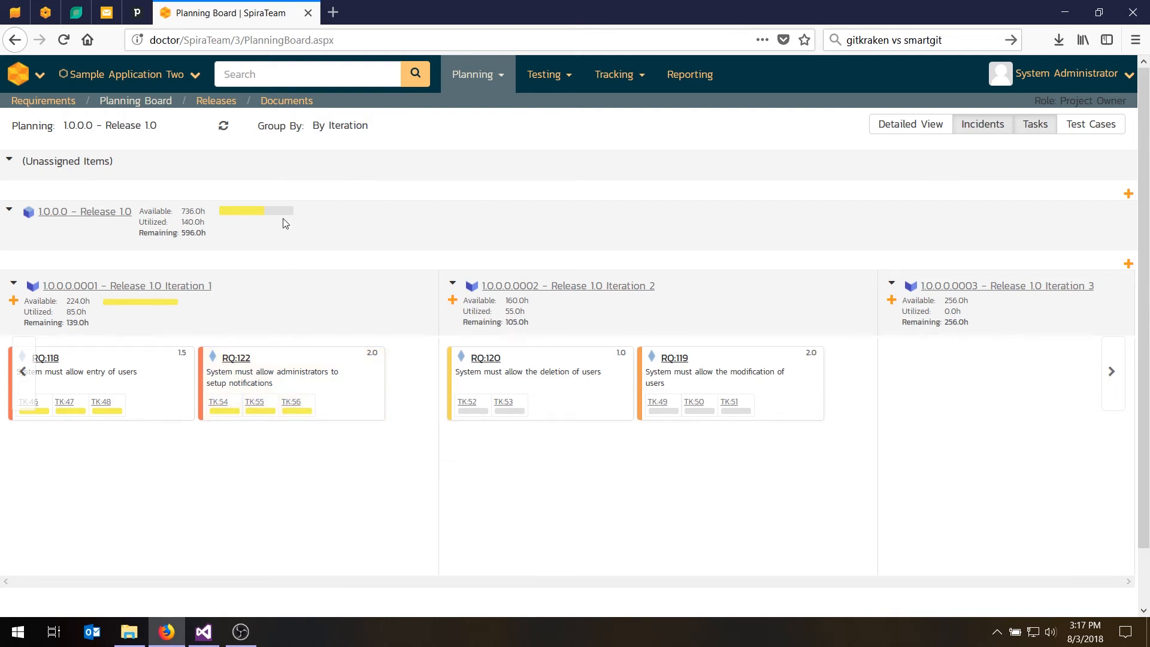
pyautogui.moveTo(257, 211)
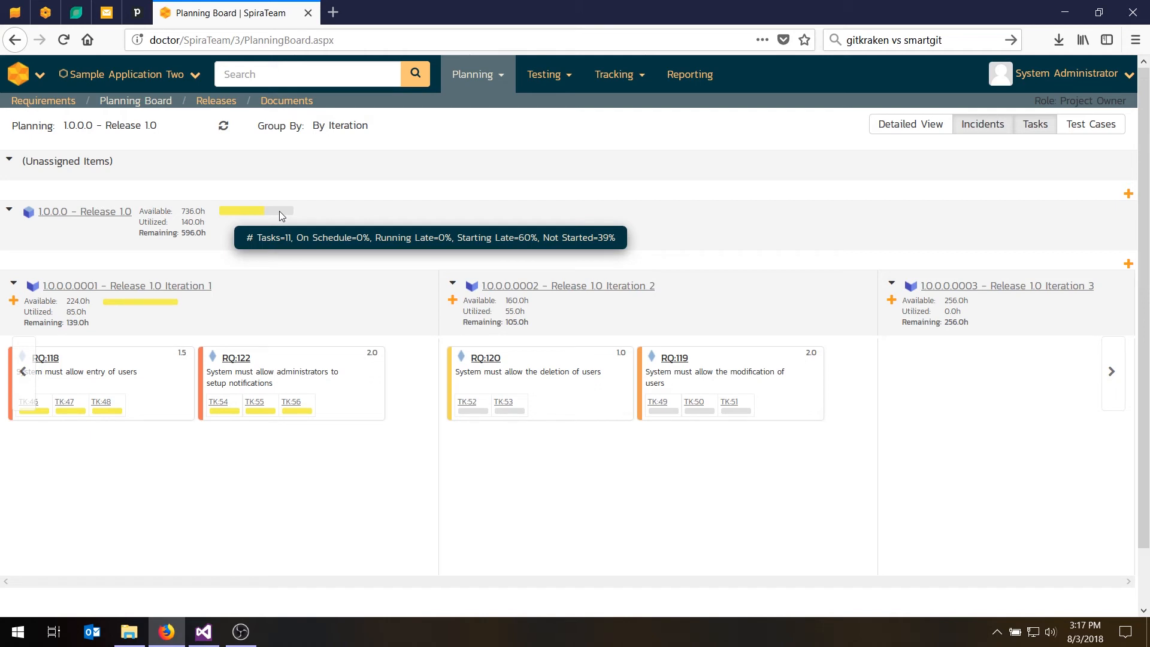